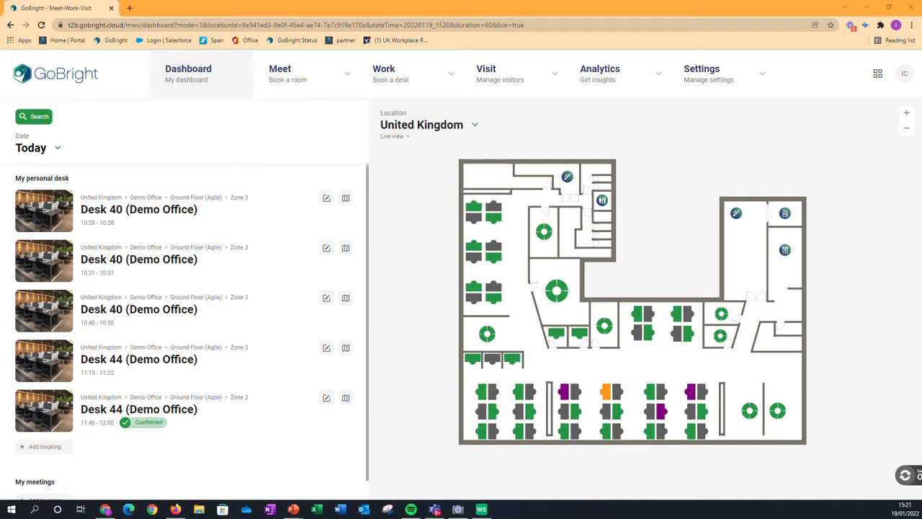
- Start a desk booking search and view the amenities available as filters
click(34, 116)
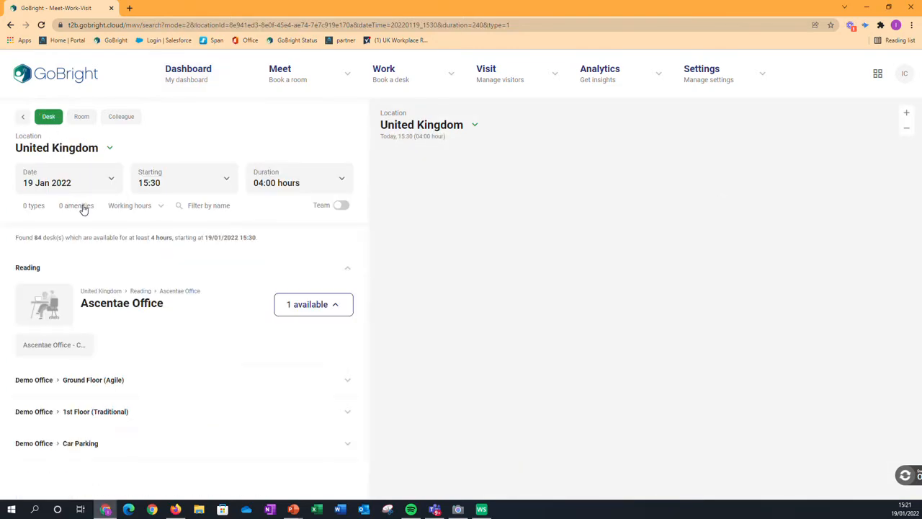
click(76, 206)
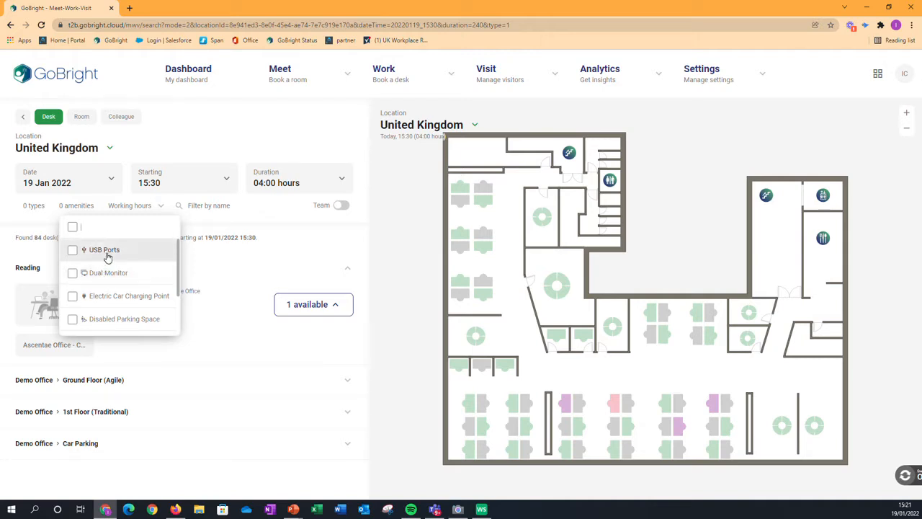
mouse_move(108, 275)
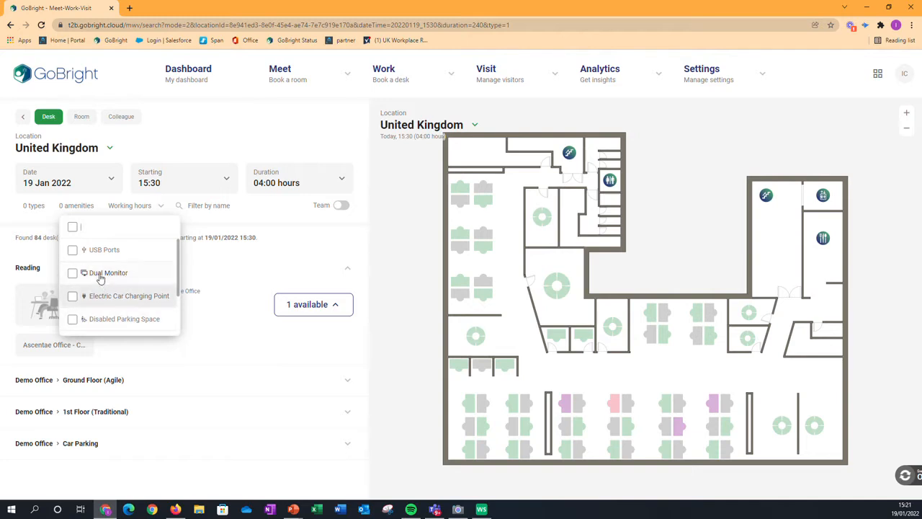
mouse_move(110, 256)
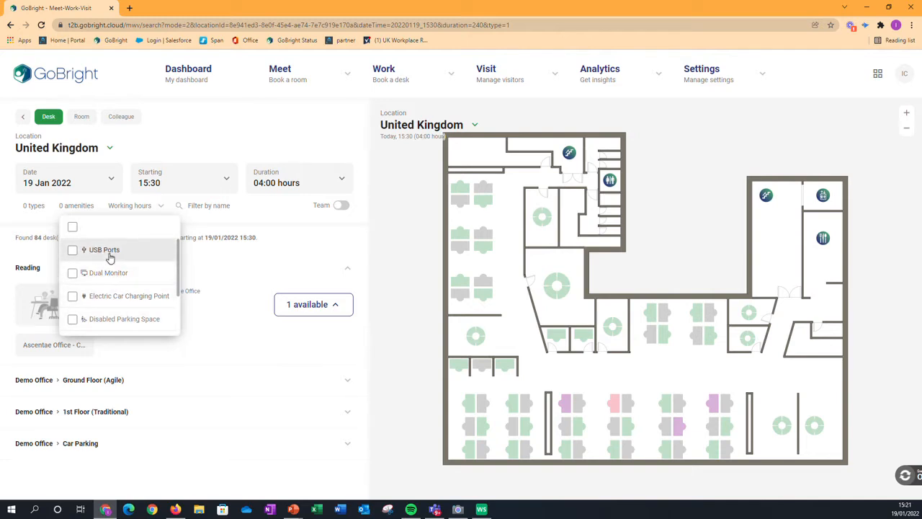
mouse_move(708, 72)
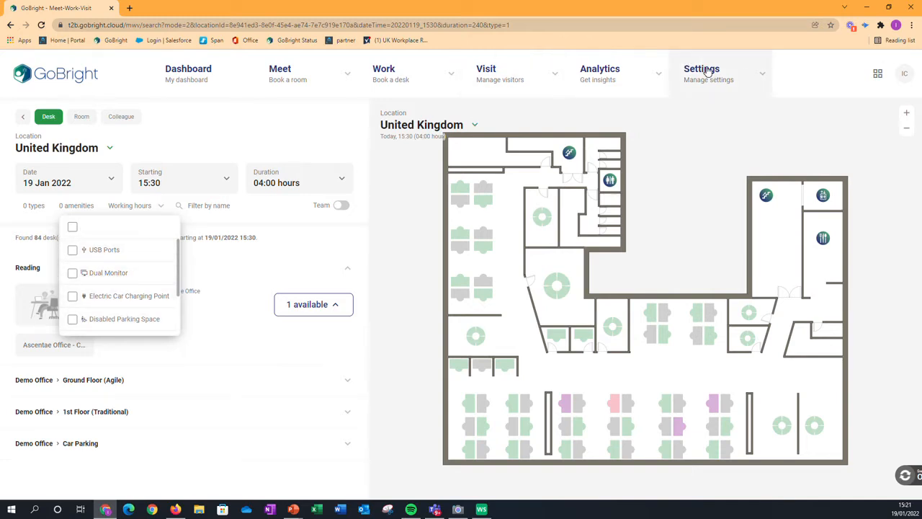
- Go to General settings and show the organisation's Amenities list
click(702, 72)
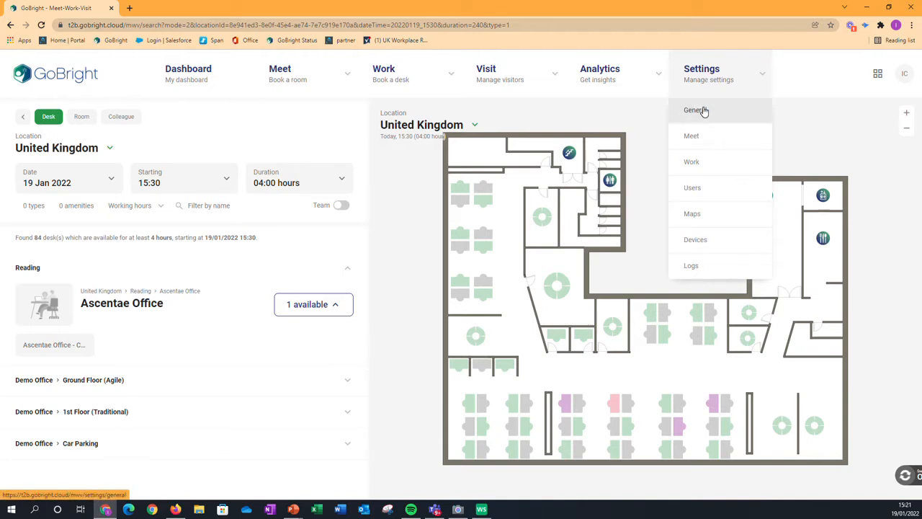
click(696, 109)
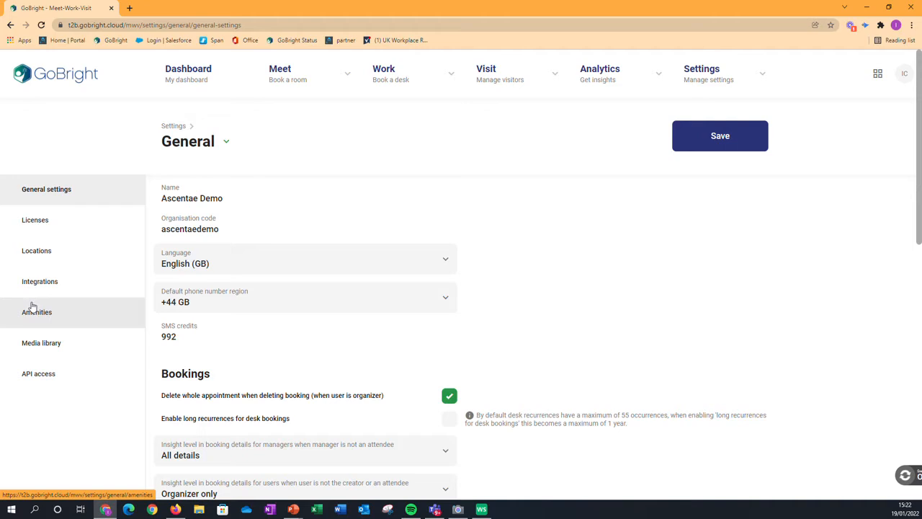
click(37, 312)
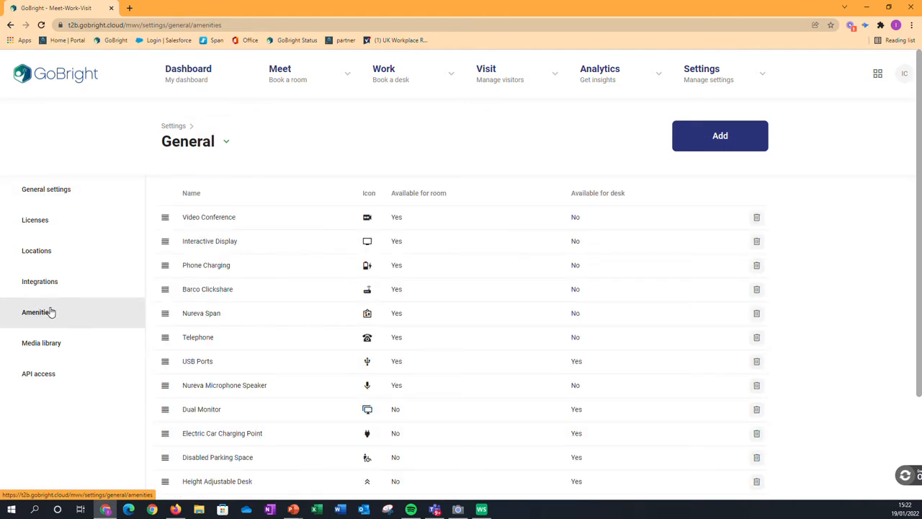
mouse_move(720, 136)
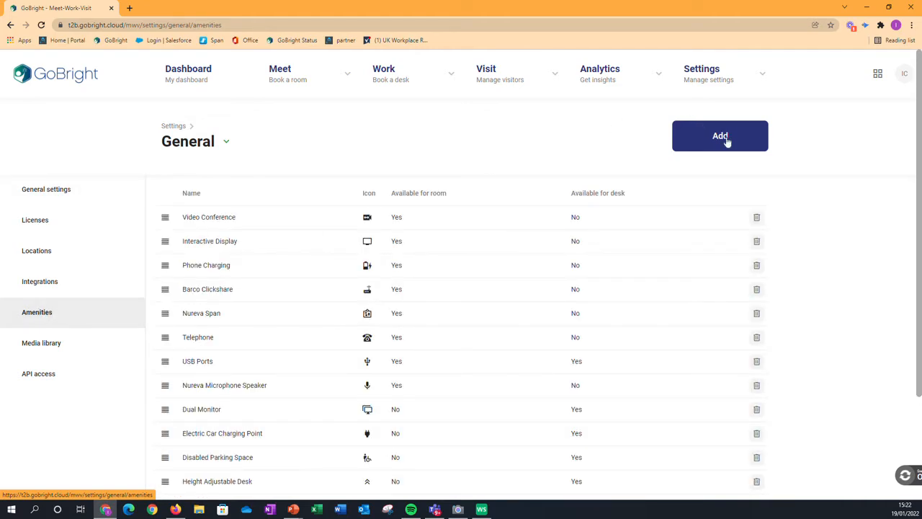
- Add a 'Speakers' amenity with a speaker icon, unavailable for rooms, and save
click(719, 136)
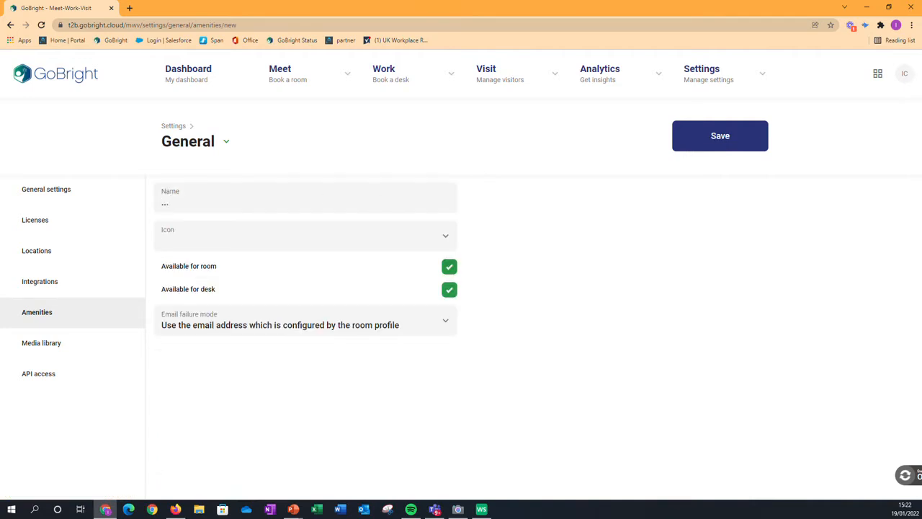
text(Spe)
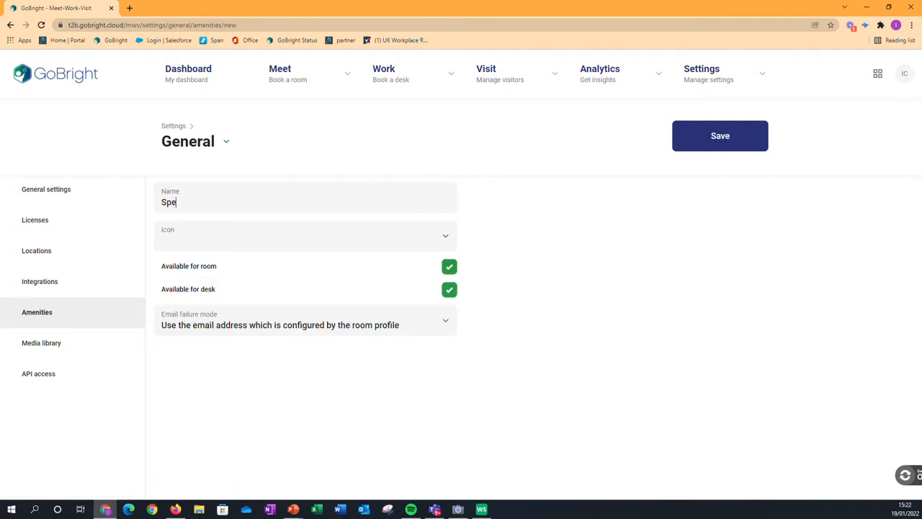
text(akers)
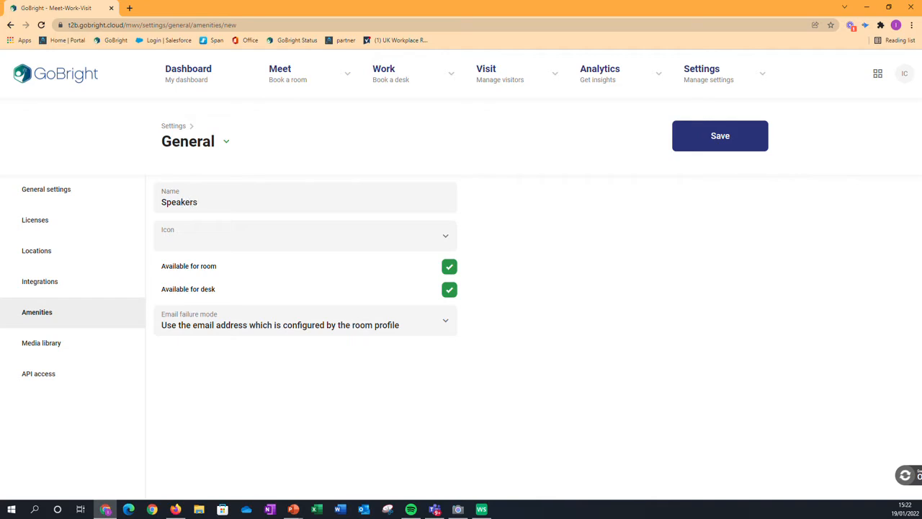
mouse_move(441, 243)
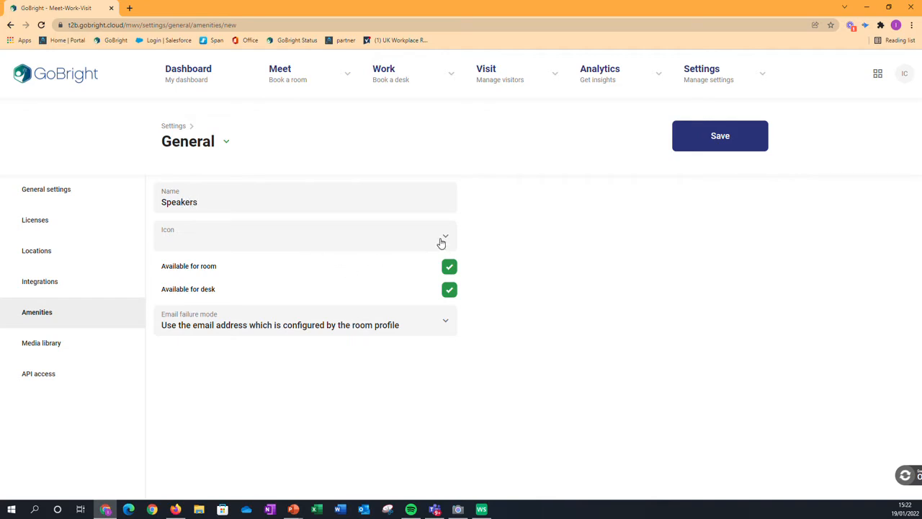
click(443, 236)
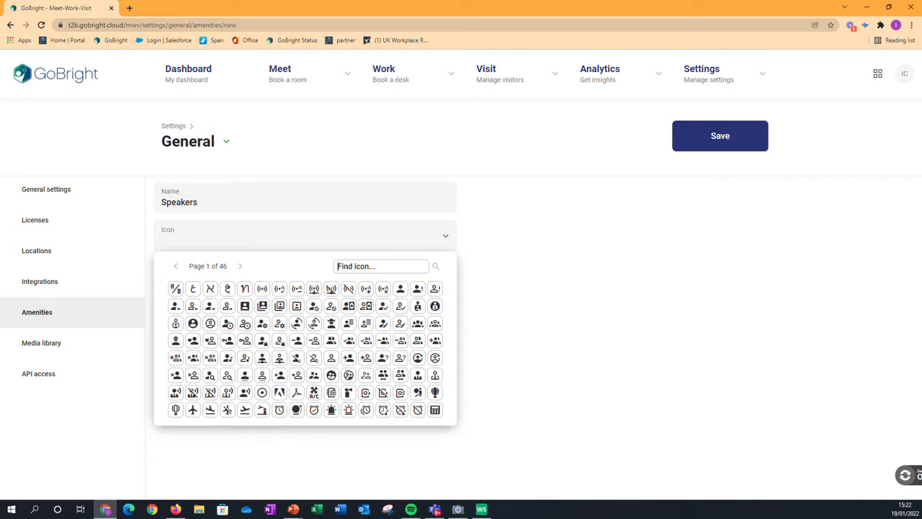
text(speaker)
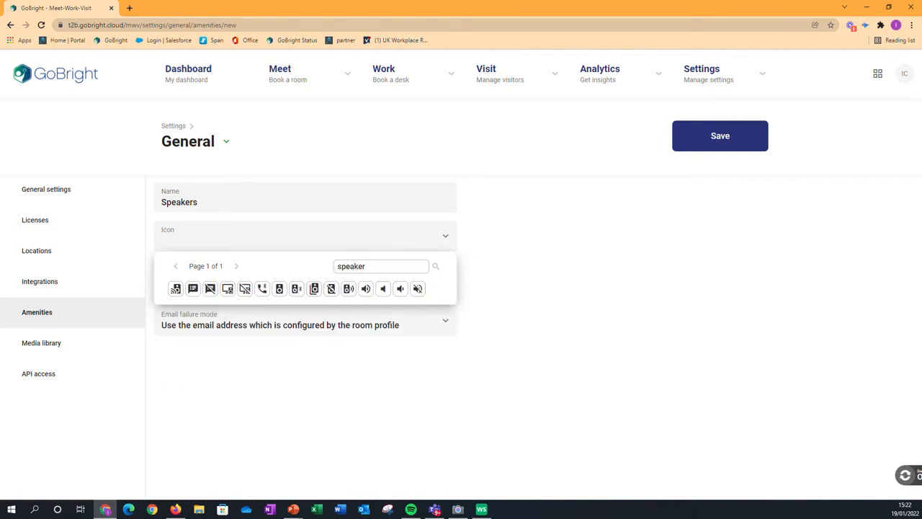
mouse_move(280, 289)
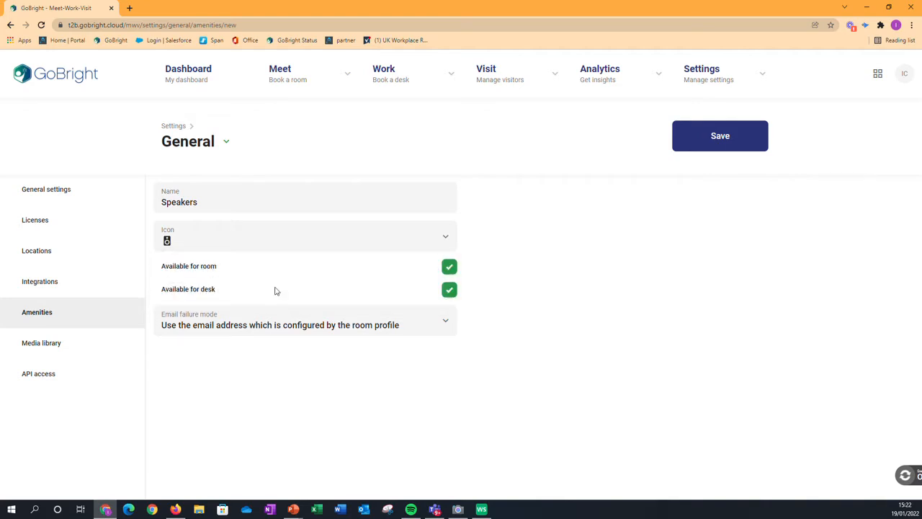
mouse_move(232, 272)
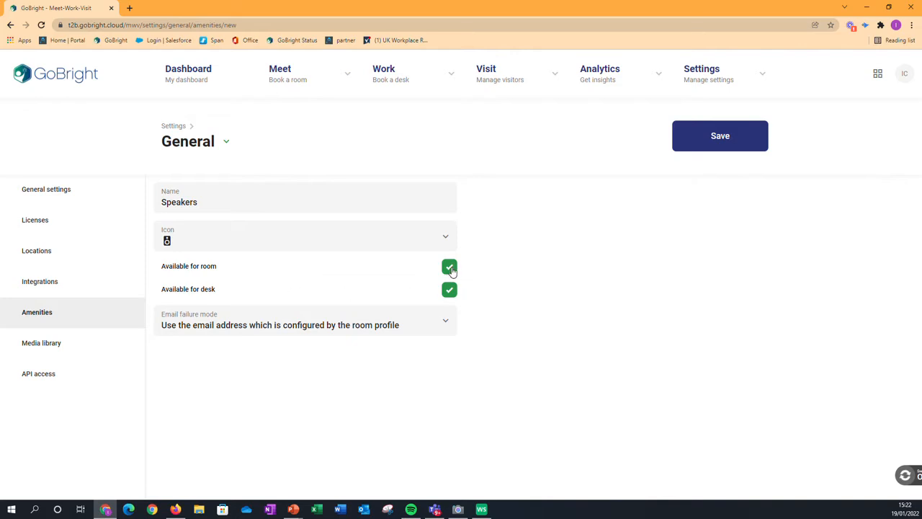
click(449, 267)
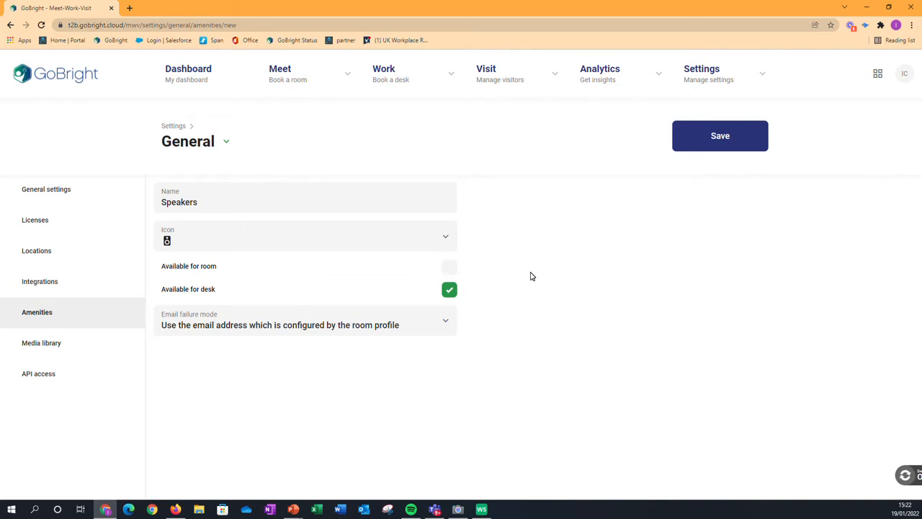
mouse_move(720, 135)
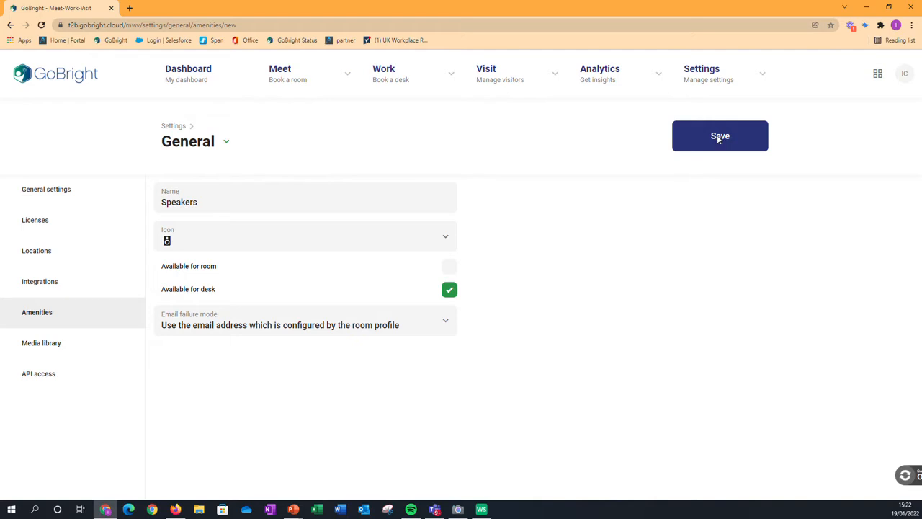
click(720, 135)
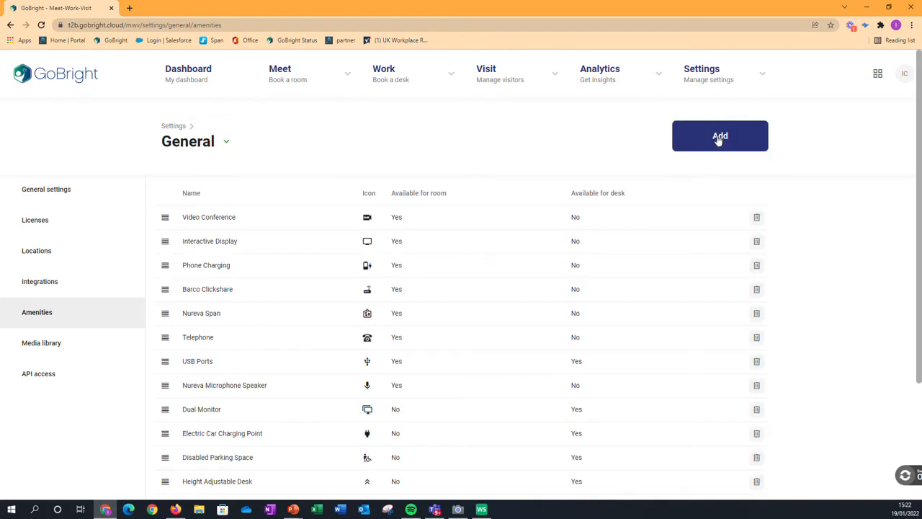
- In the Work desk settings, open Desk 44, tick Speakers and save
click(714, 72)
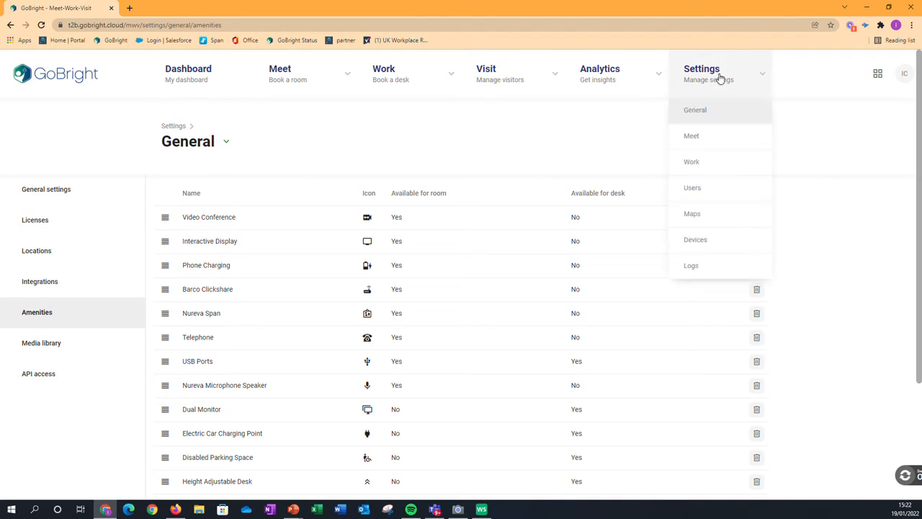
mouse_move(691, 161)
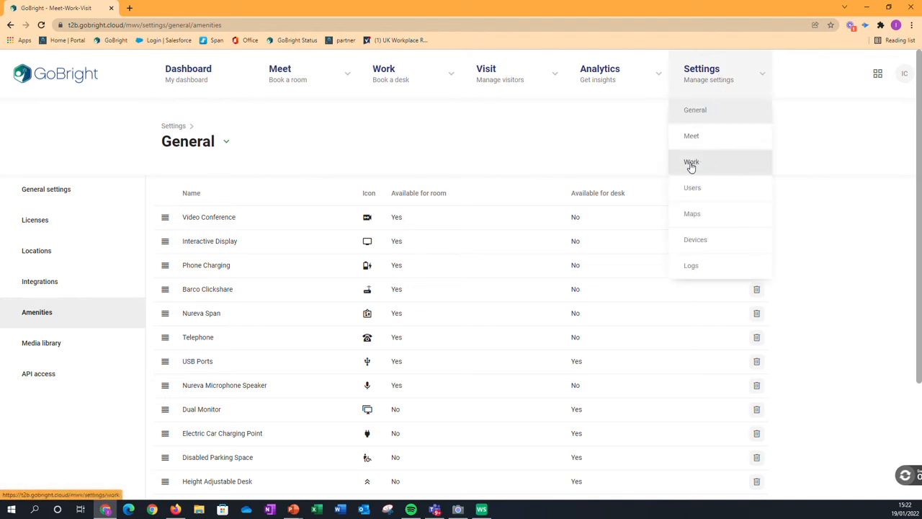
click(691, 161)
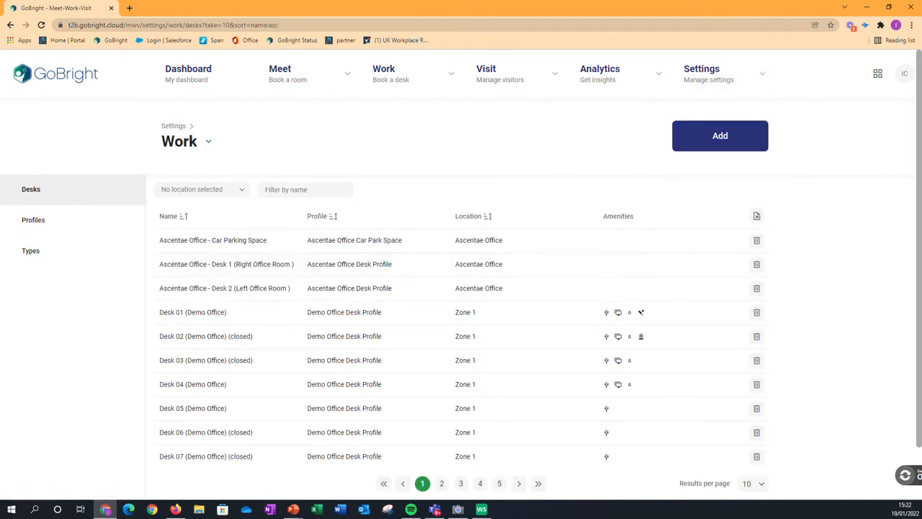
text(desk 44)
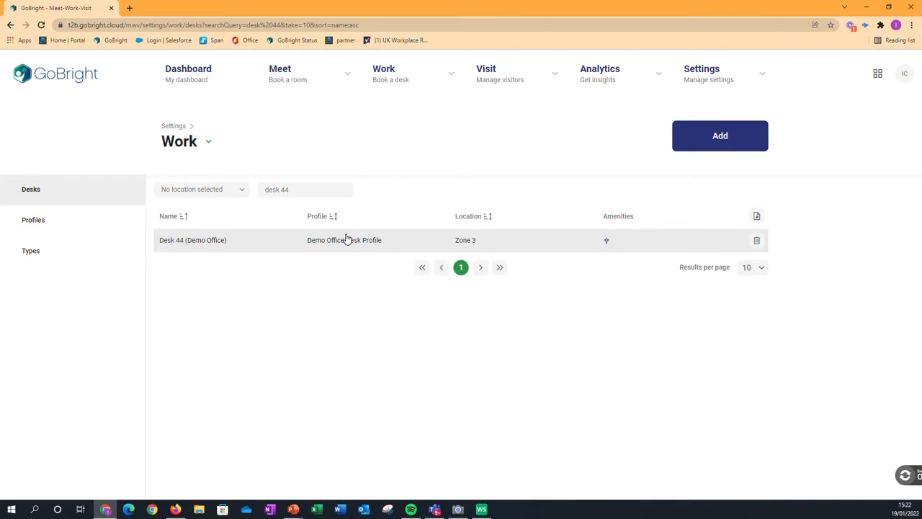
click(192, 240)
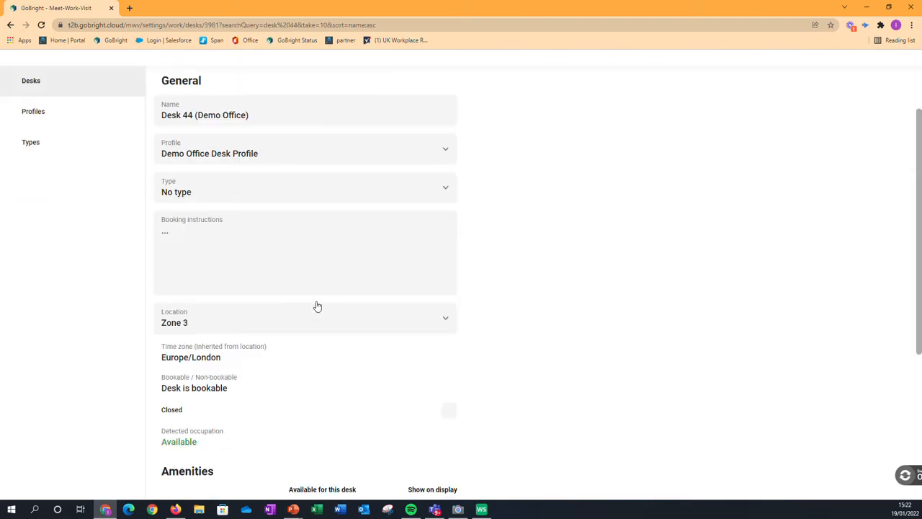
scroll(down, 3)
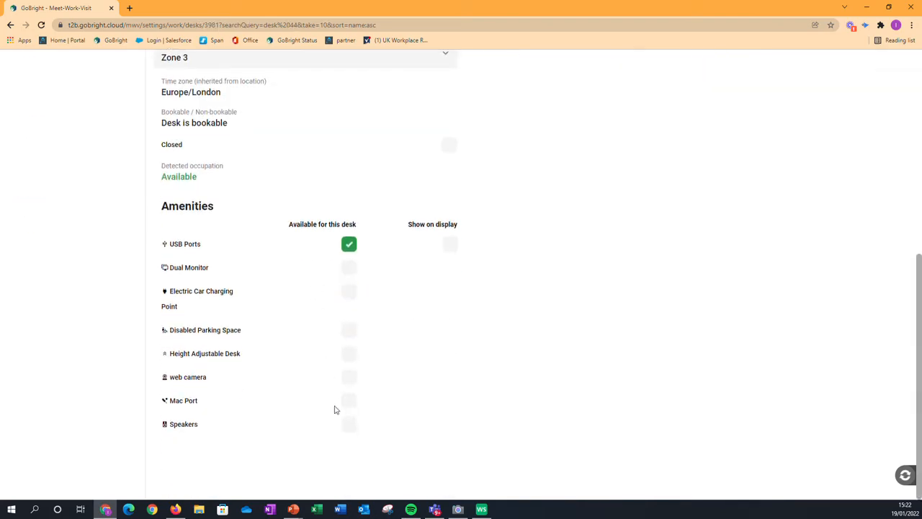
click(349, 424)
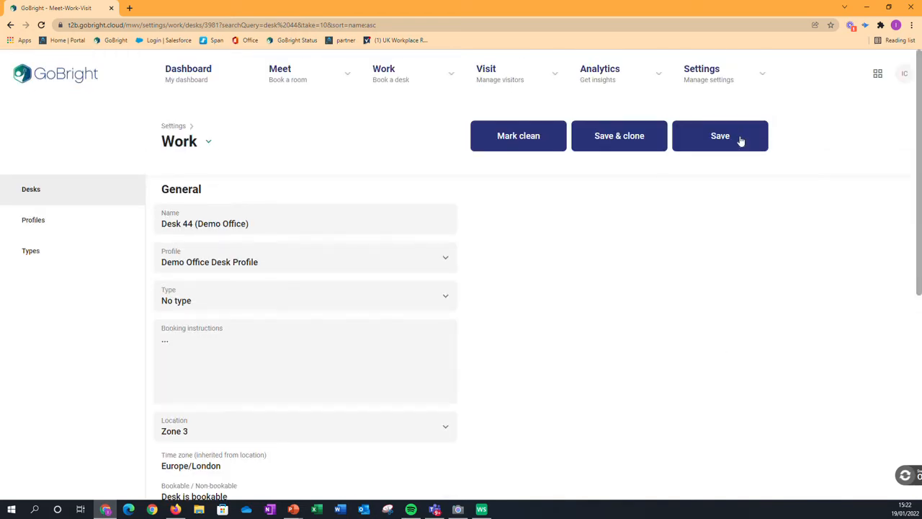
click(719, 135)
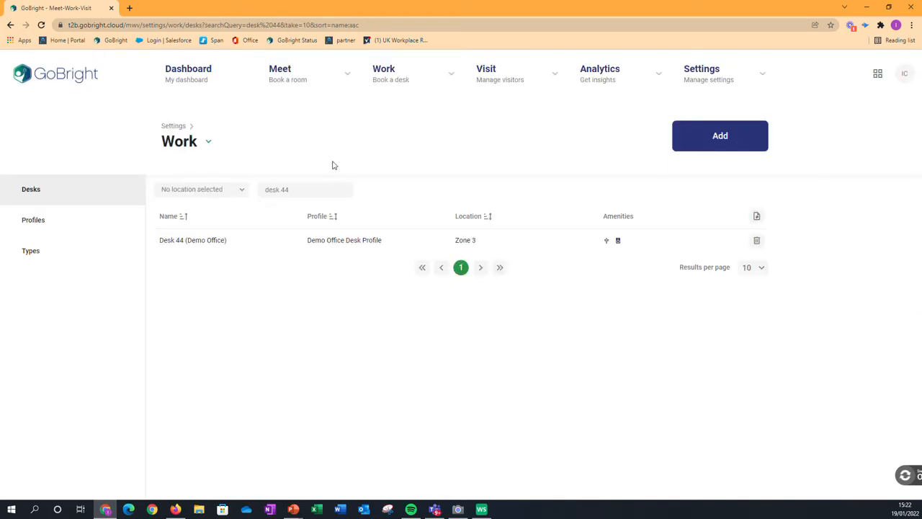
- Filter to Desk 40, add Speakers, save, and return to the Dashboard
click(288, 190)
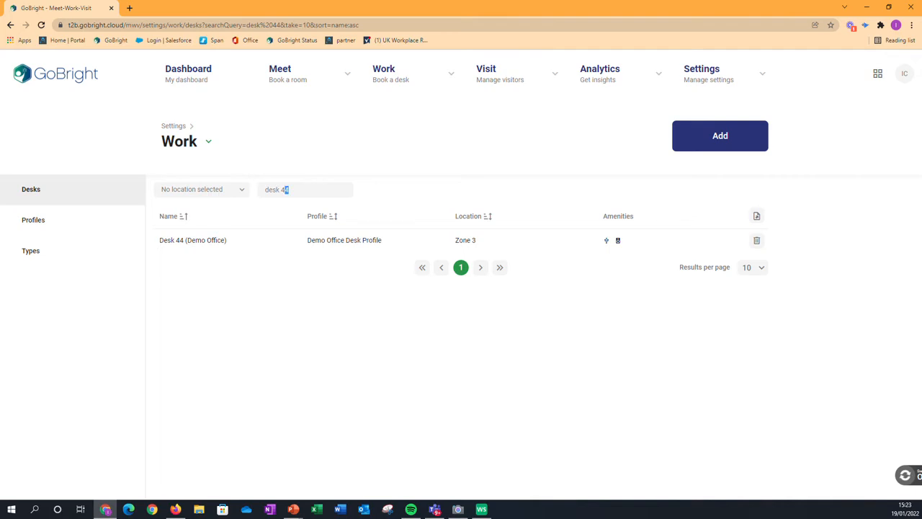
text(0)
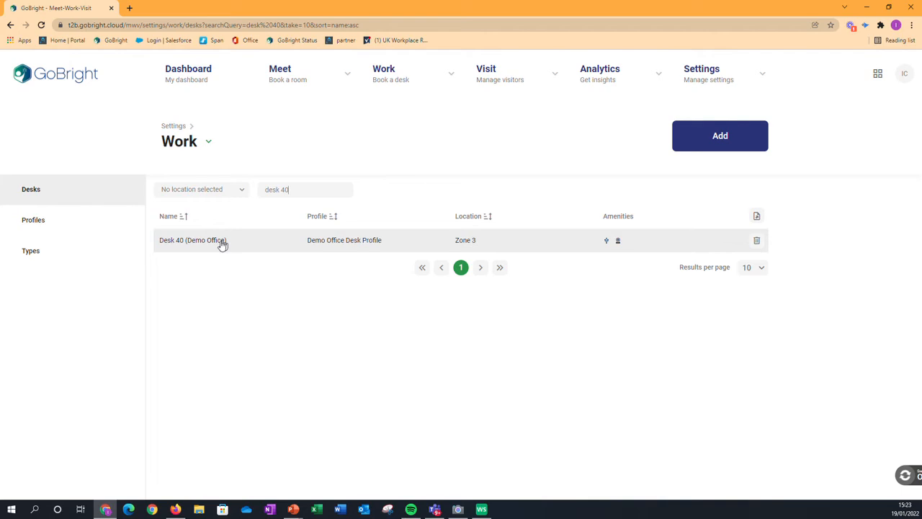
click(192, 240)
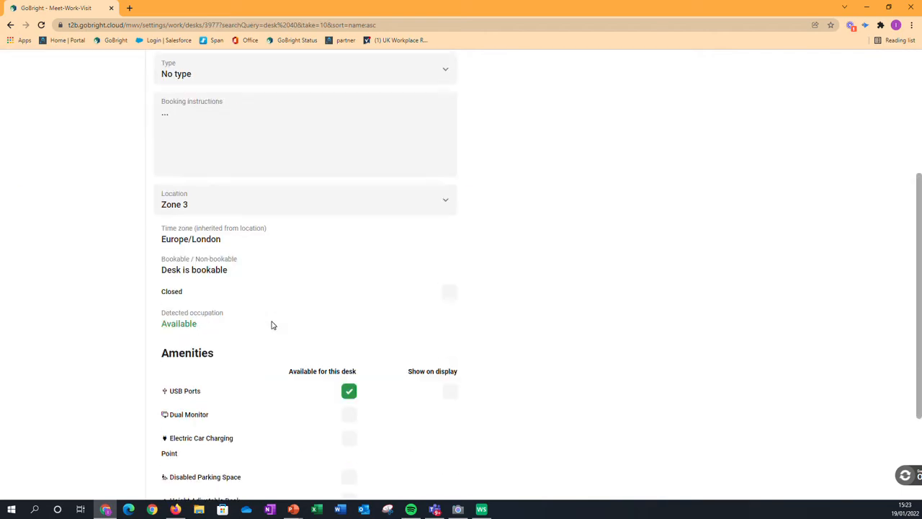
scroll(down, 3)
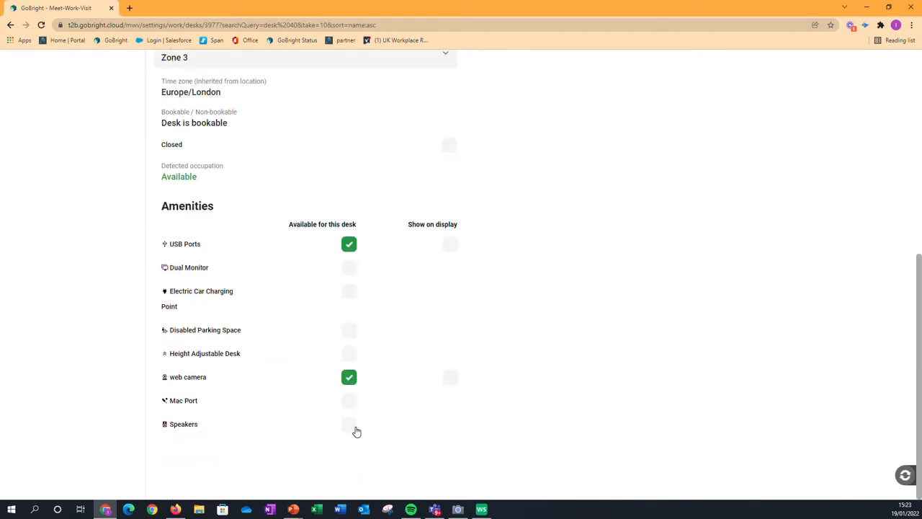
scroll(up, 3)
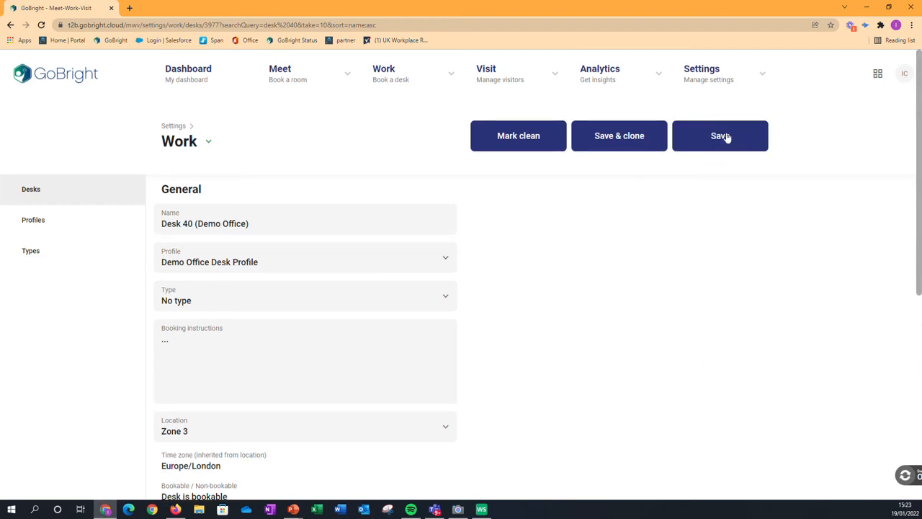
click(720, 135)
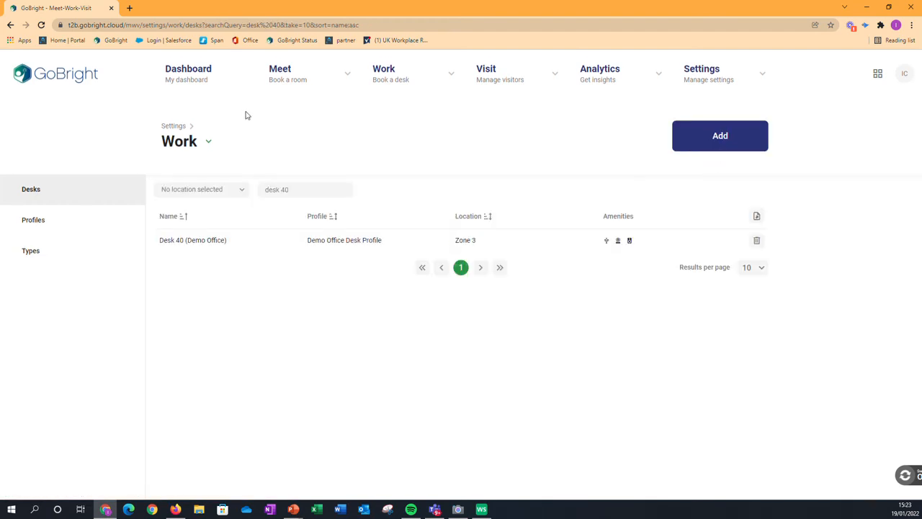
click(188, 73)
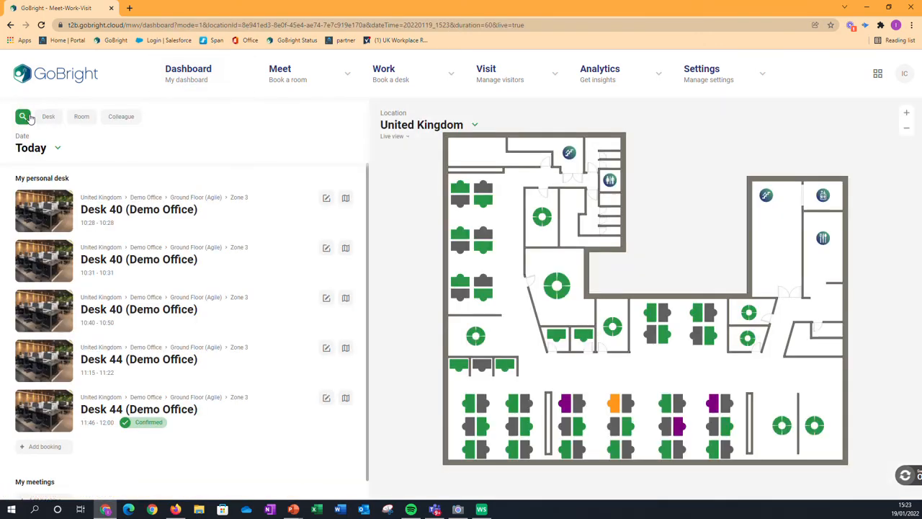
- Start a desk search filtered by the Speakers amenity, showing Desk 40 and Desk 44
click(23, 116)
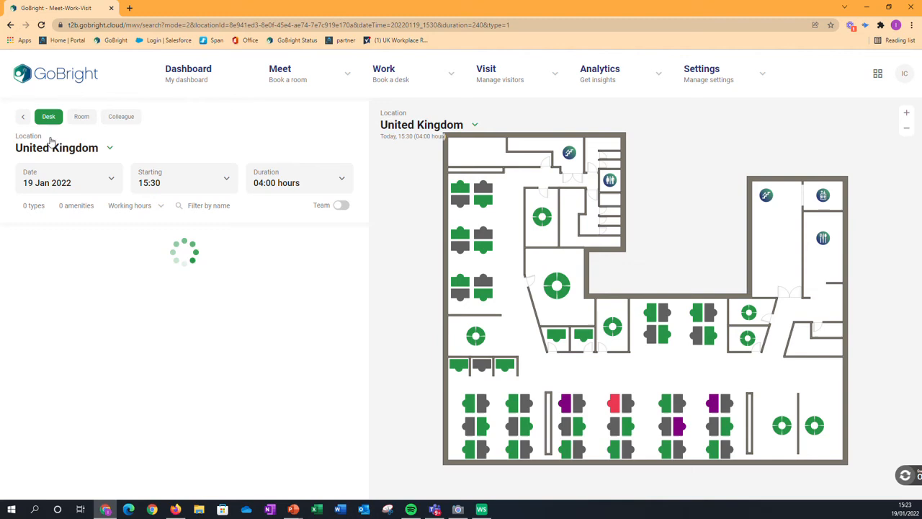
click(76, 205)
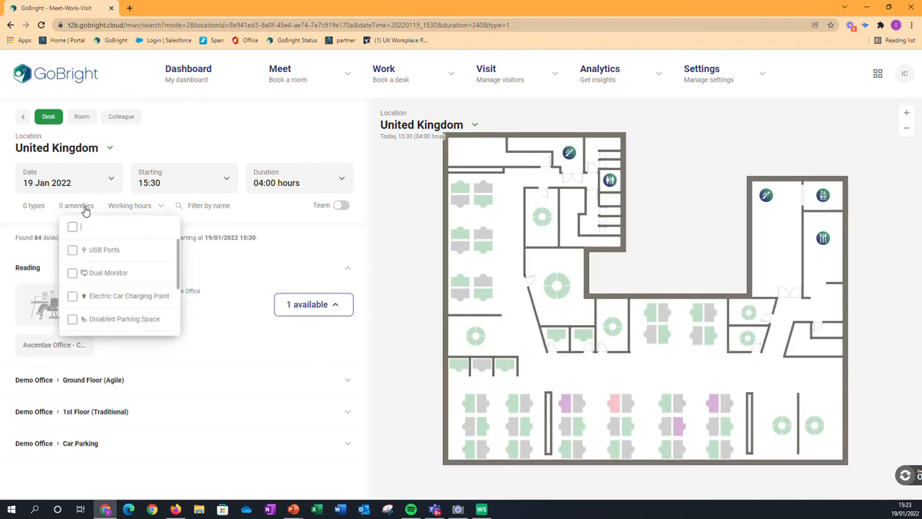
scroll(down, 3)
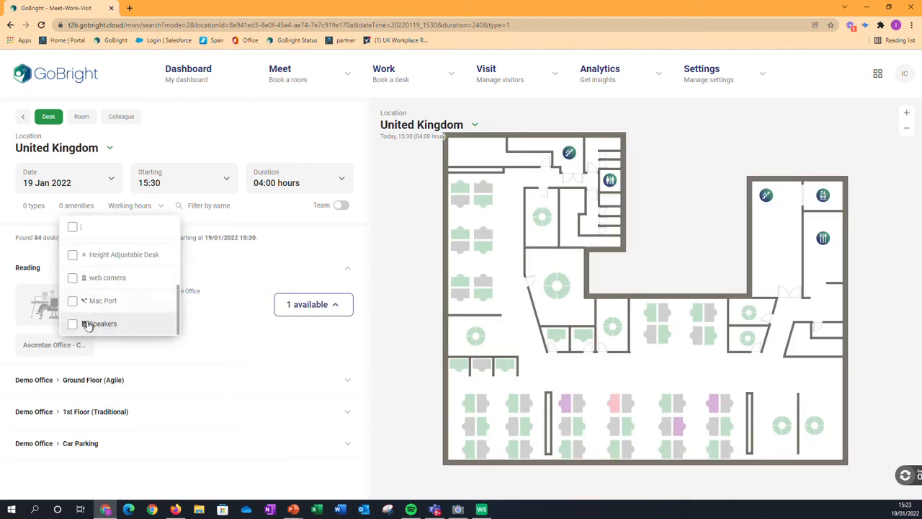
click(72, 324)
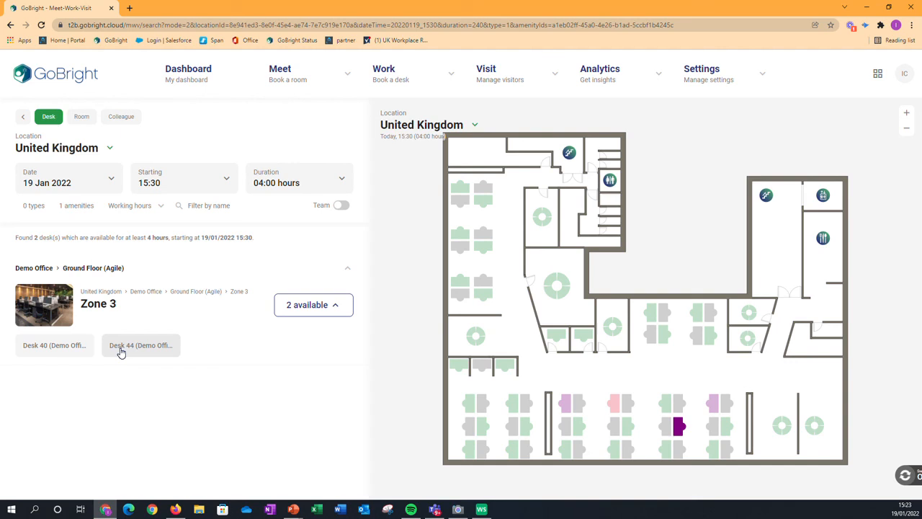
mouse_move(124, 353)
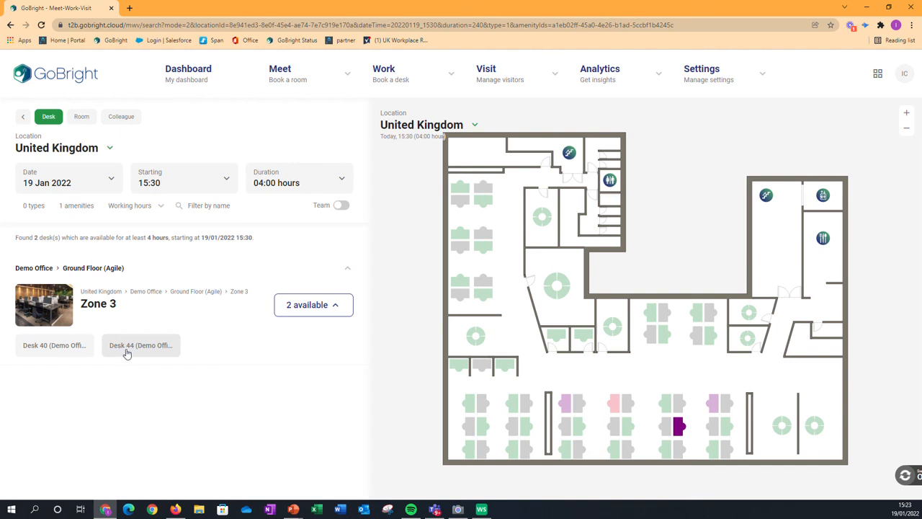